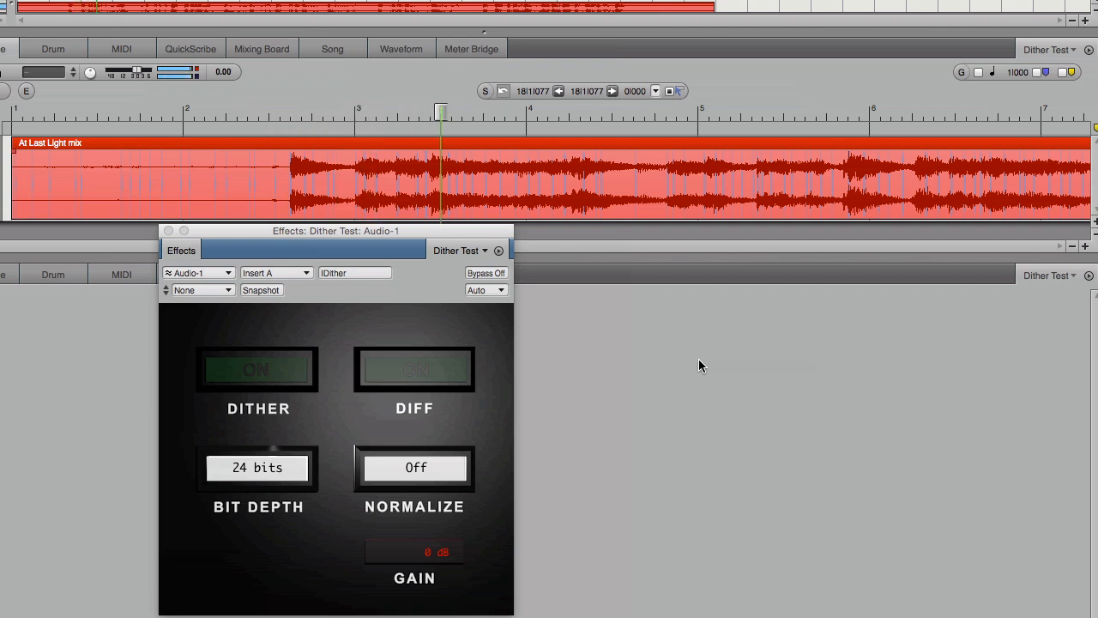
Set Dither Test bit depth to 8 bits and switch DIFF on to hear only truncation error
click(257, 466)
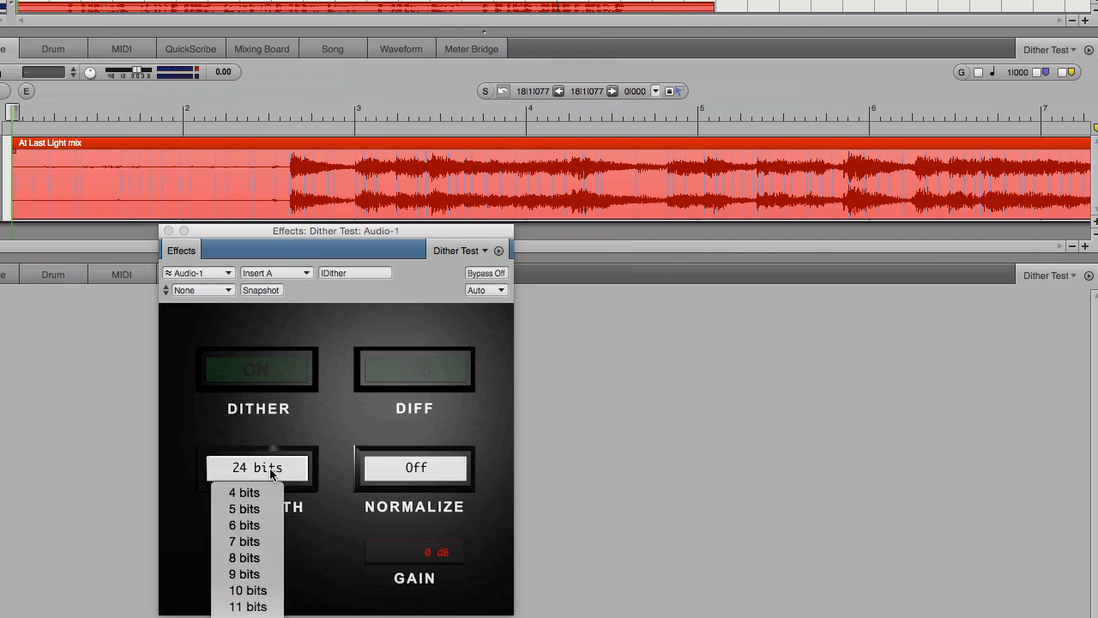
click(244, 558)
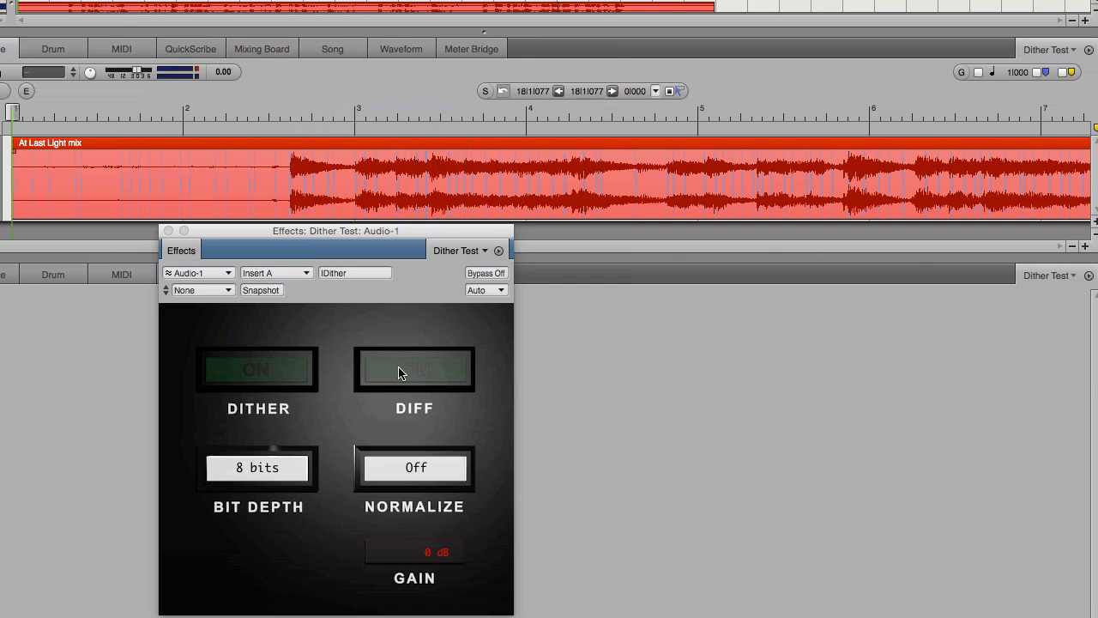
click(415, 369)
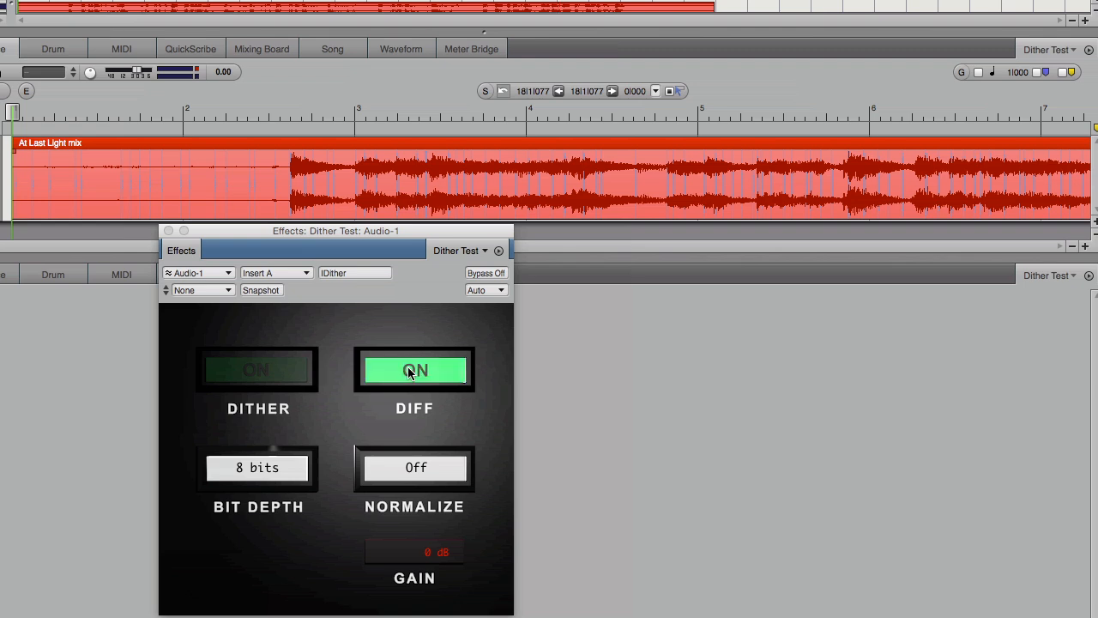
mouse_move(429, 371)
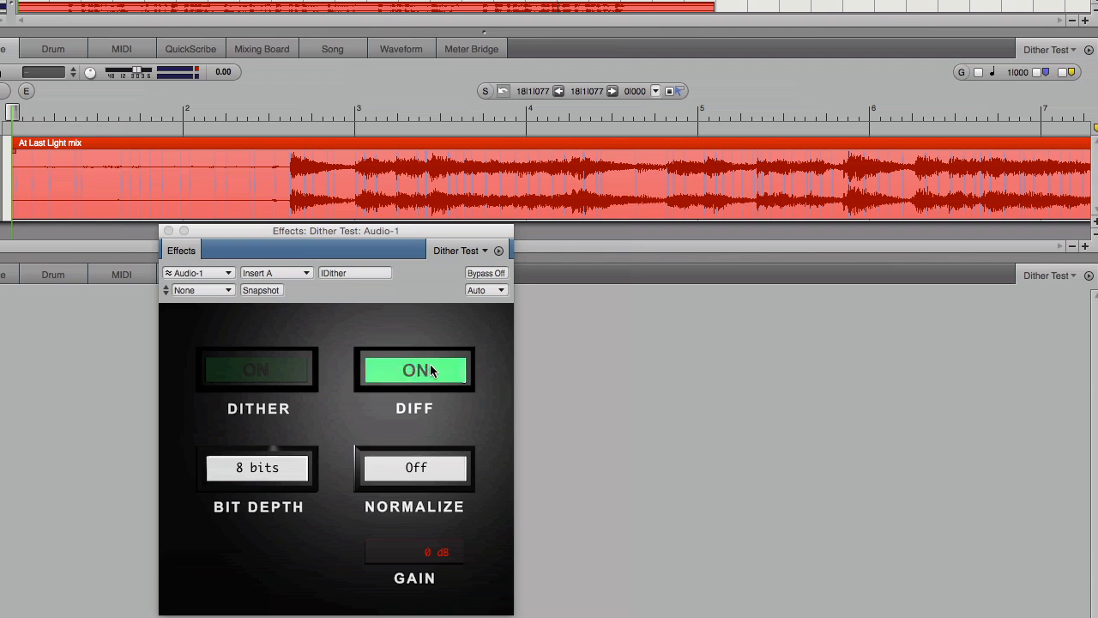
mouse_move(254, 484)
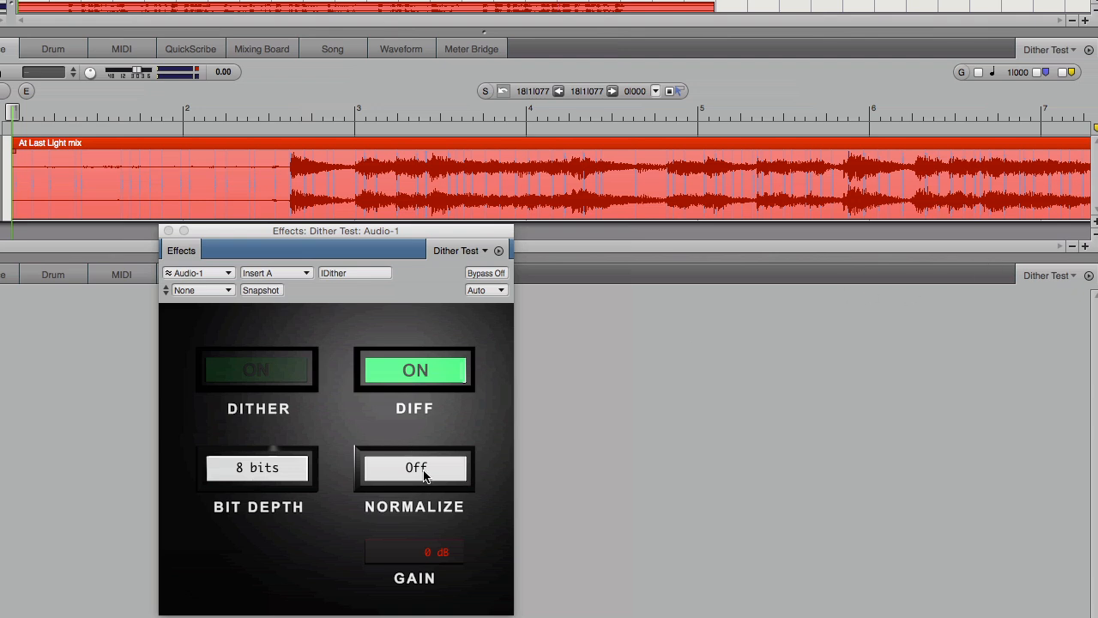
Normalize the difference signal to -30 dB (gain +24 dB) and switch DITHER on
click(415, 467)
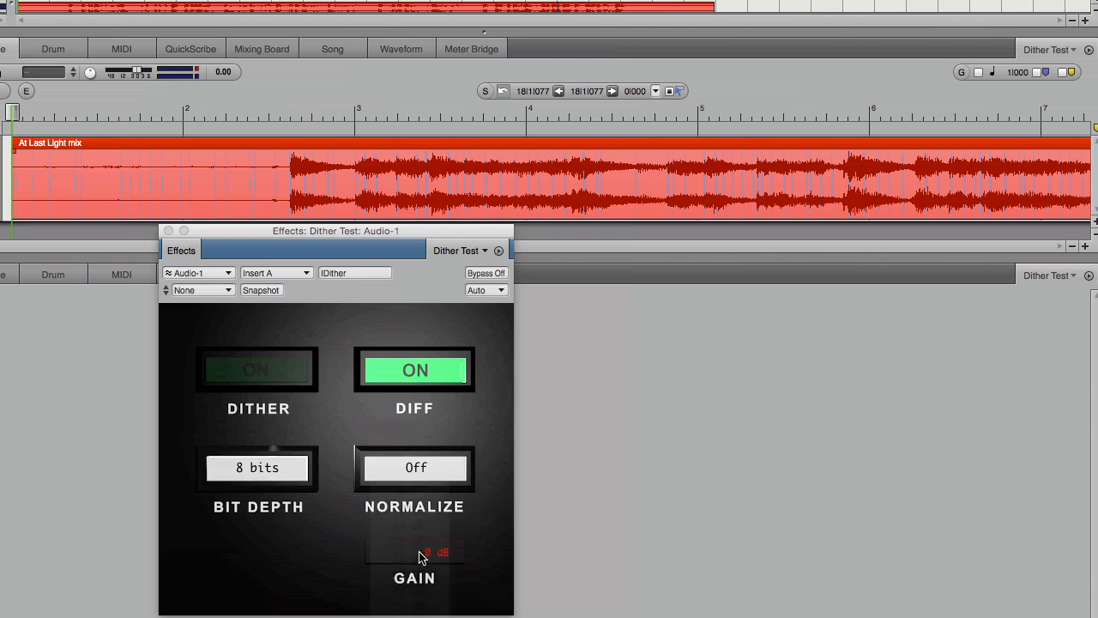
click(415, 467)
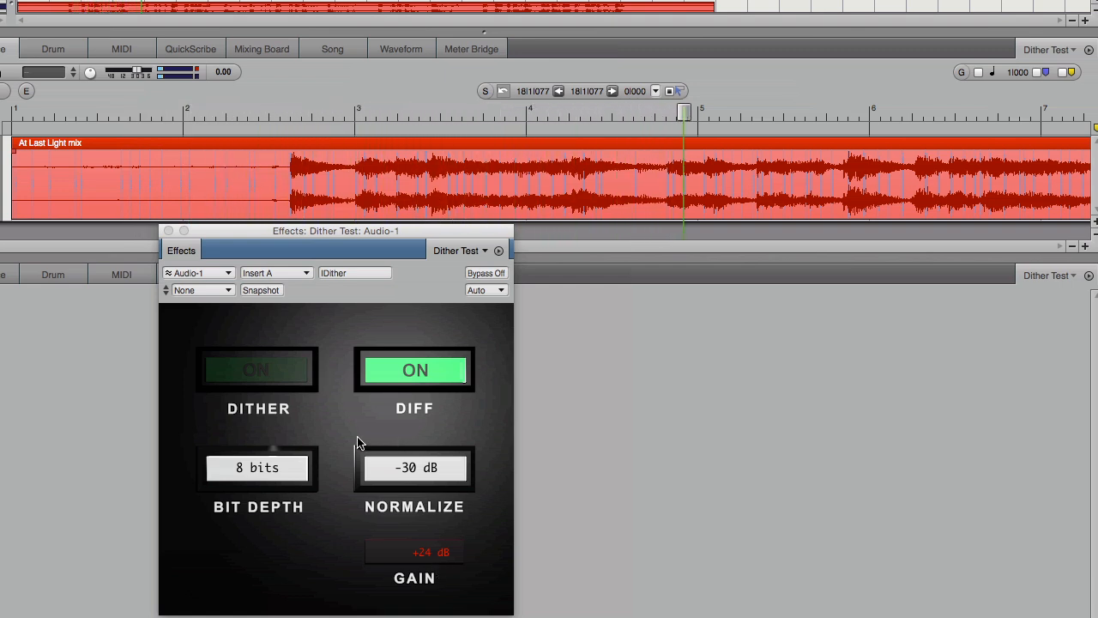
click(258, 371)
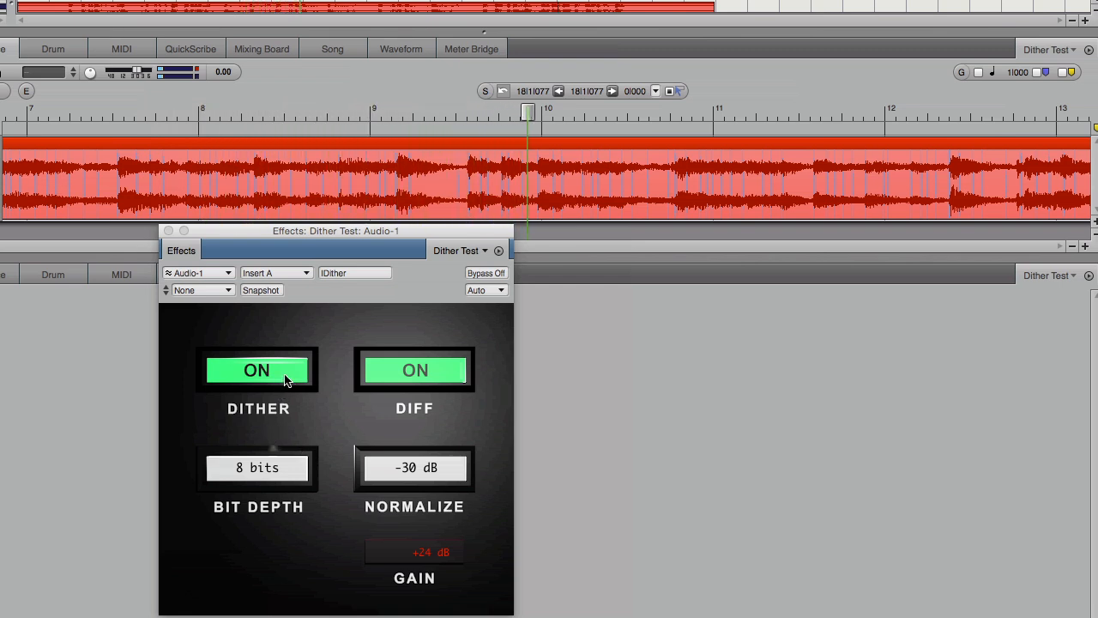
Switch DITHER off again while the mix keeps playing at 8 bits
click(257, 371)
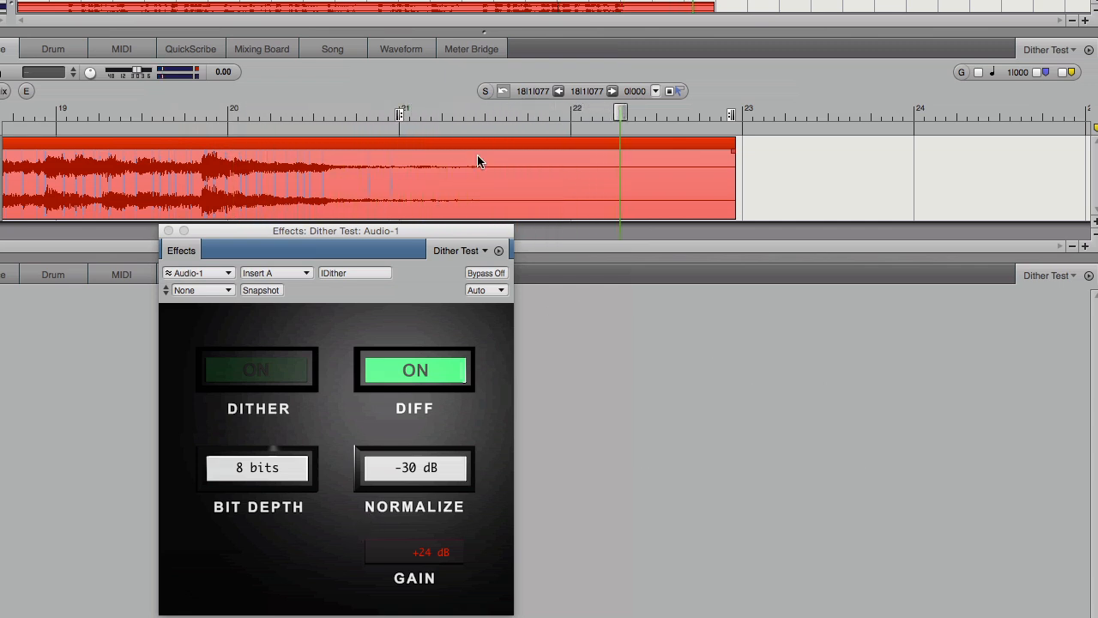
mouse_move(576, 165)
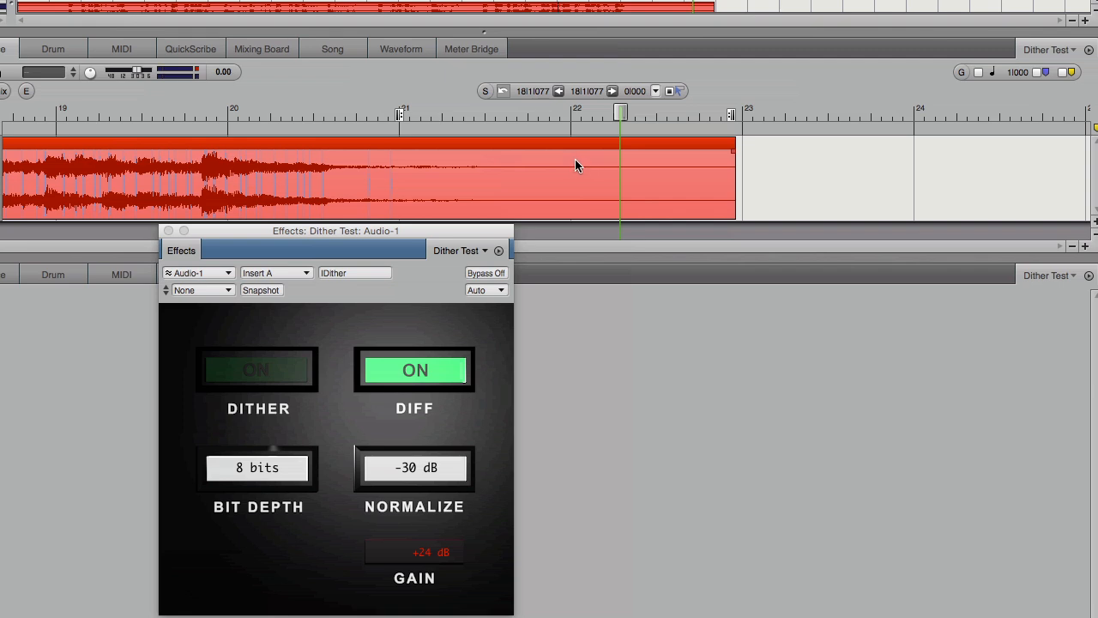
mouse_move(565, 163)
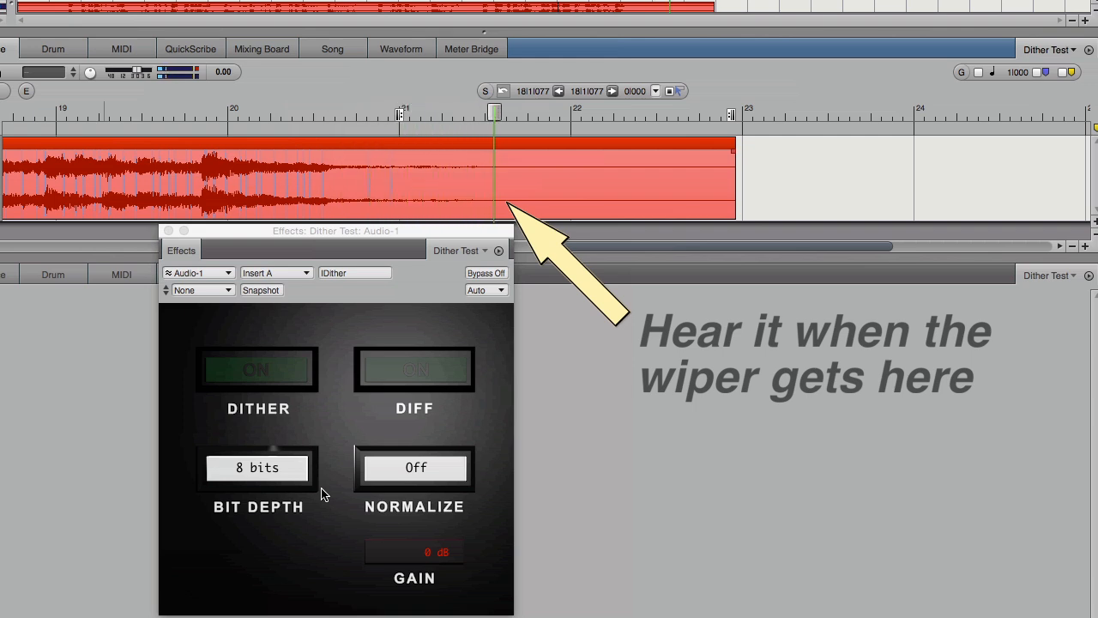
Switch DITHER back on for the plain 8-bit mix with DIFF and normalization off
click(257, 371)
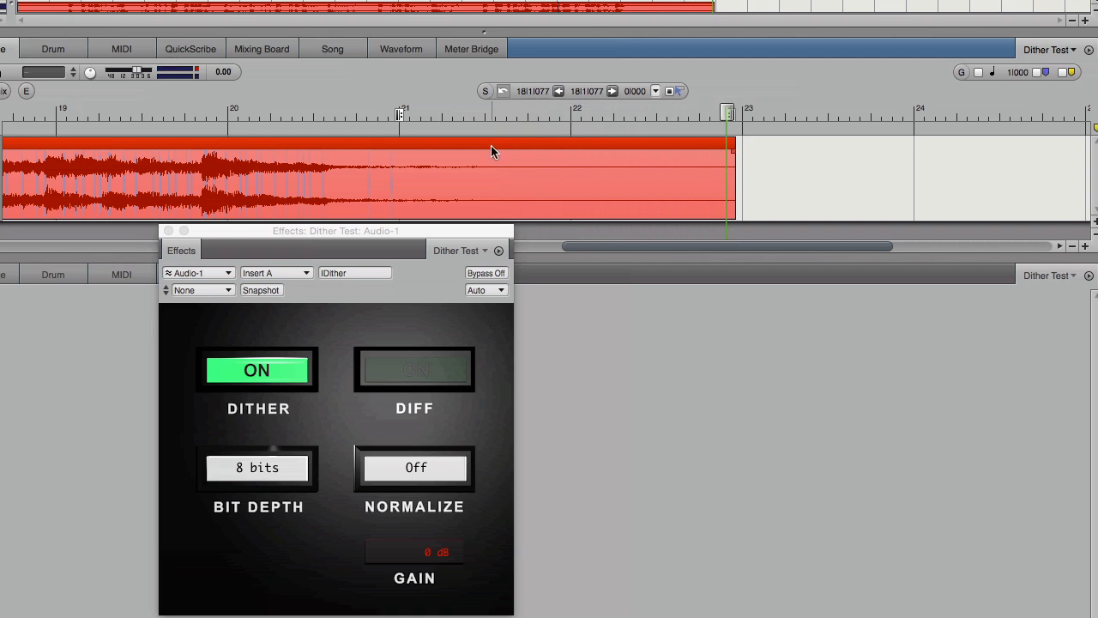
mouse_move(582, 178)
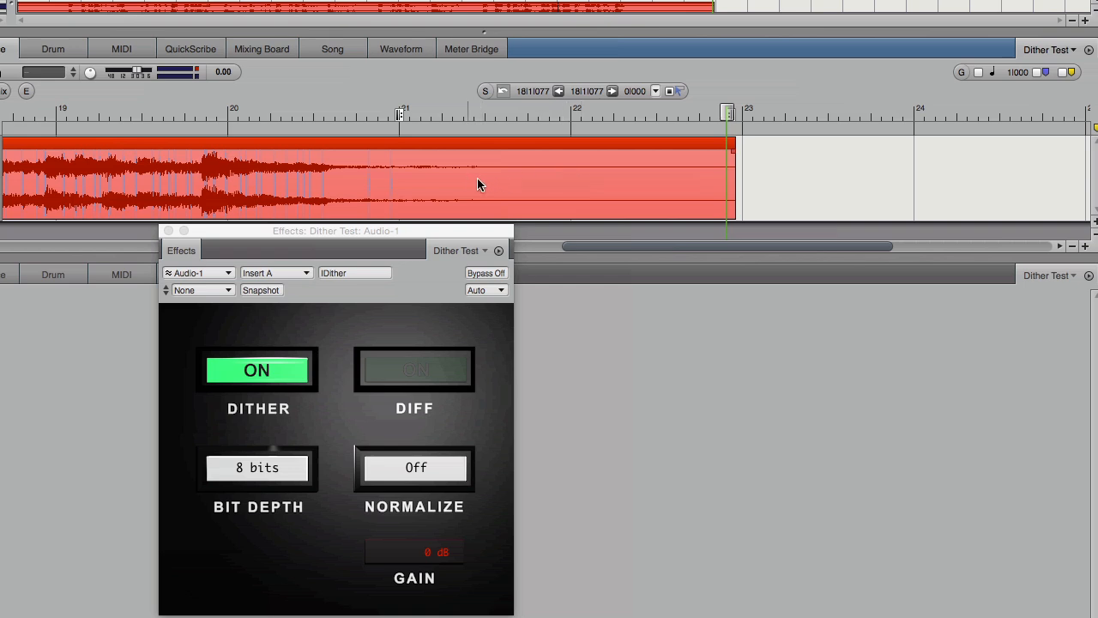
mouse_move(646, 190)
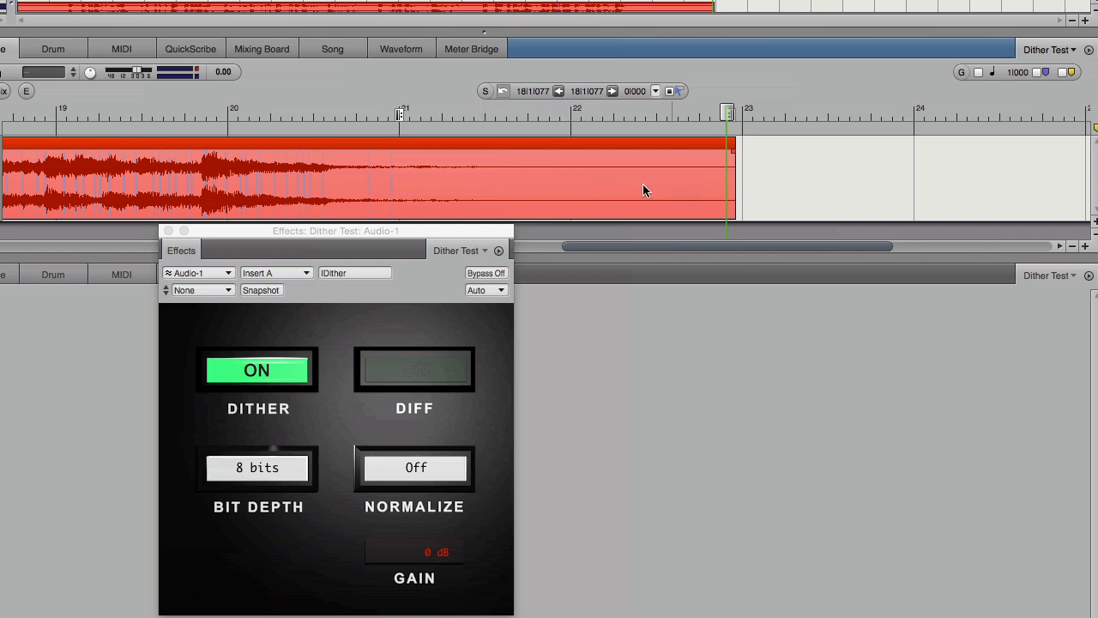
mouse_move(398, 192)
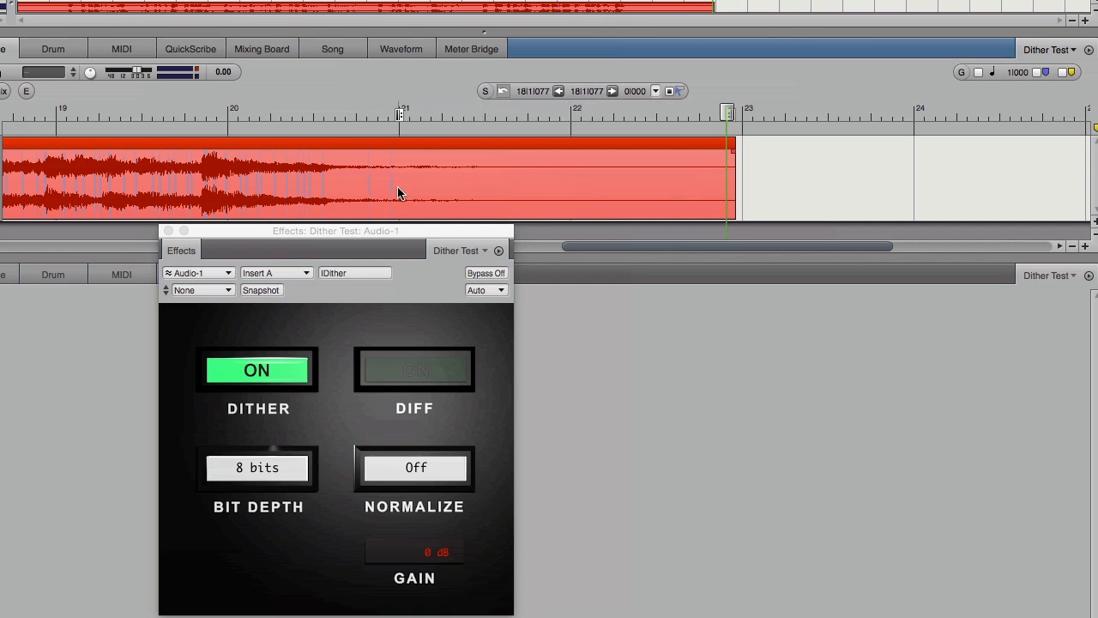
Switch DITHER off and raise the bit depth from 8 through 10 and 12 bits
click(415, 371)
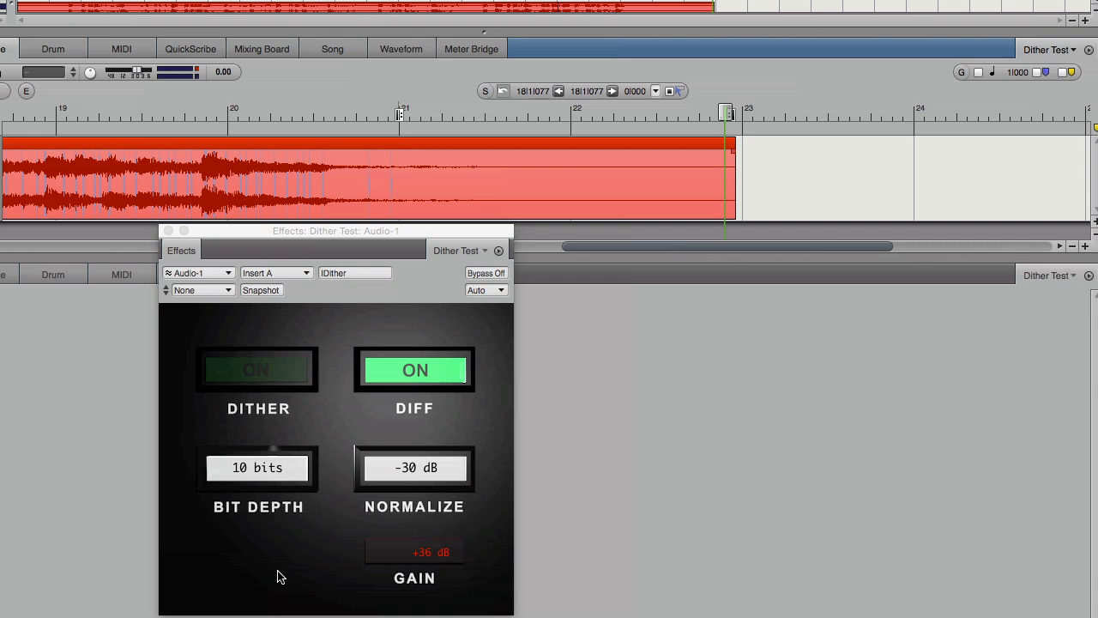
mouse_move(426, 563)
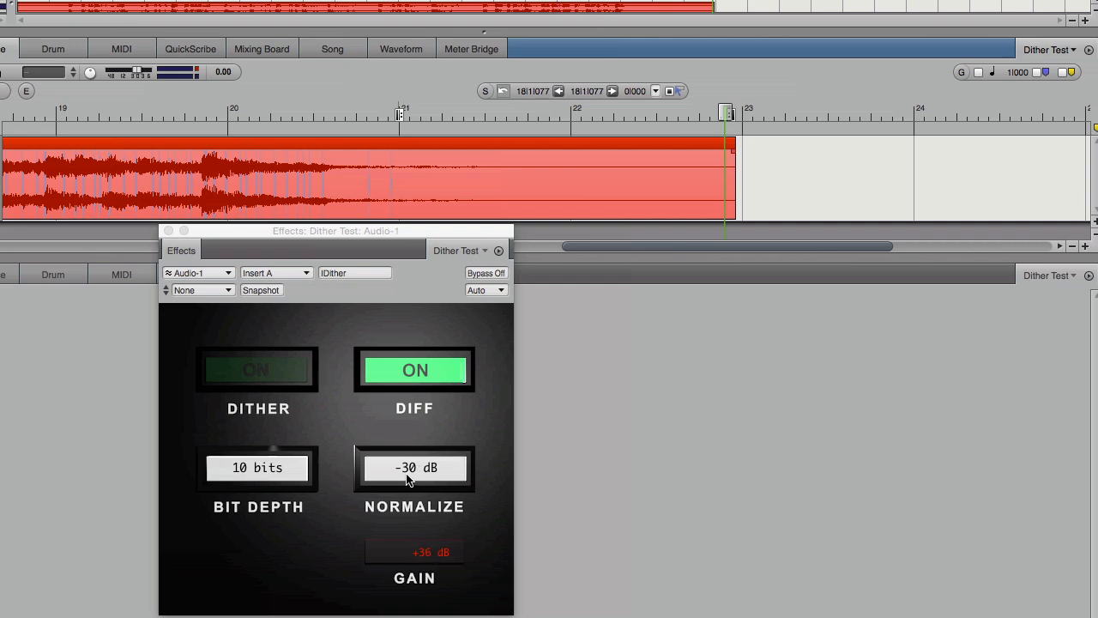
mouse_move(287, 482)
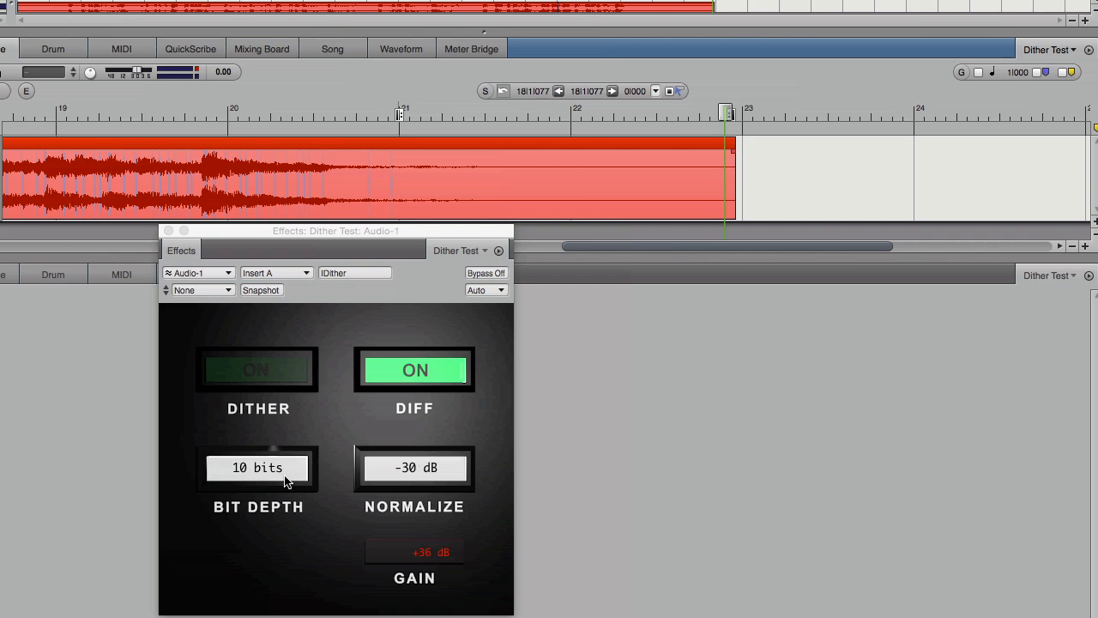
mouse_move(293, 481)
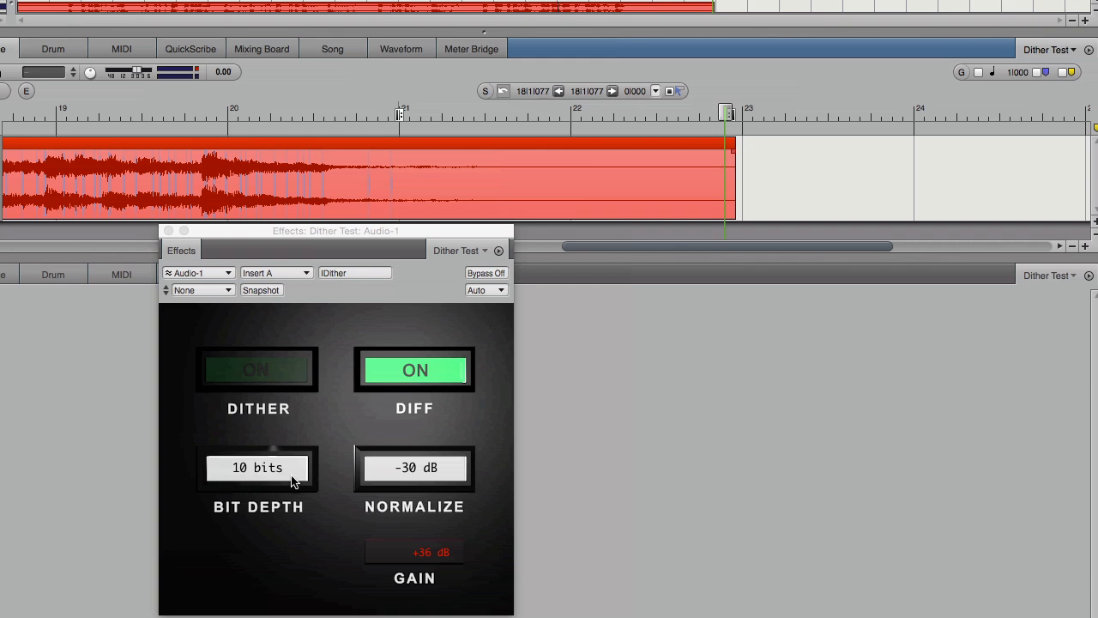
click(258, 467)
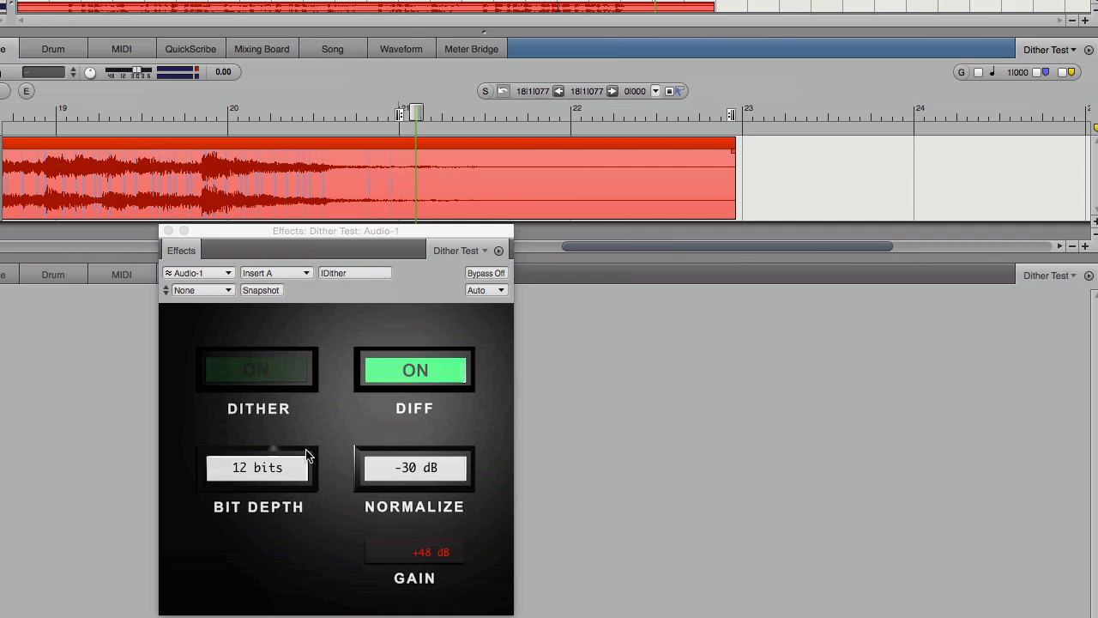
click(258, 466)
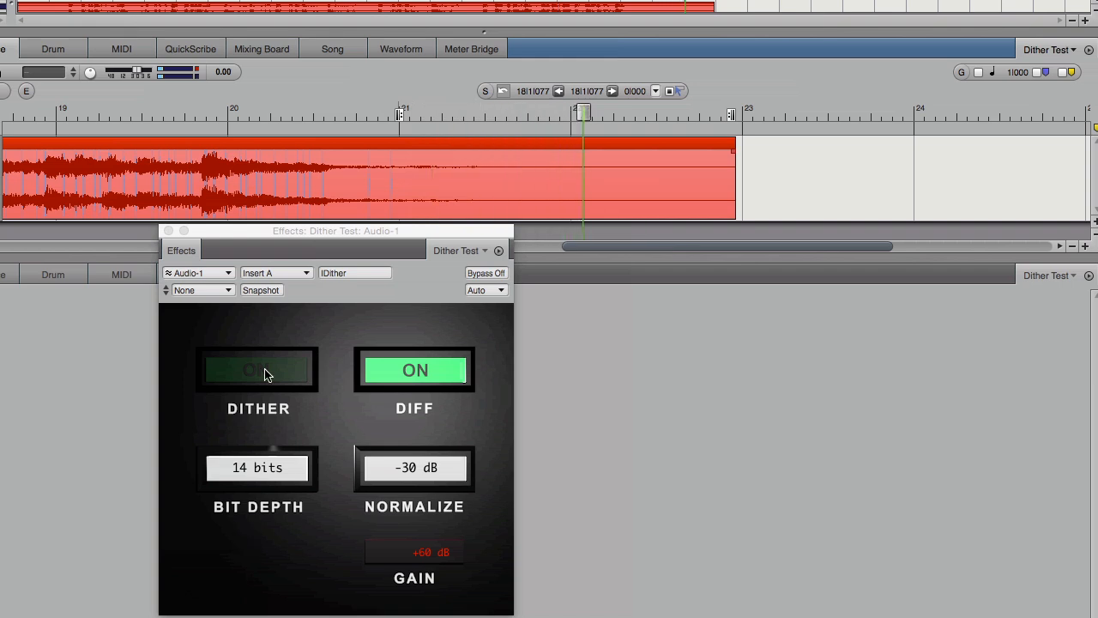
At 14 bits, briefly toggle DITHER on and off to compare, leaving it off
click(257, 371)
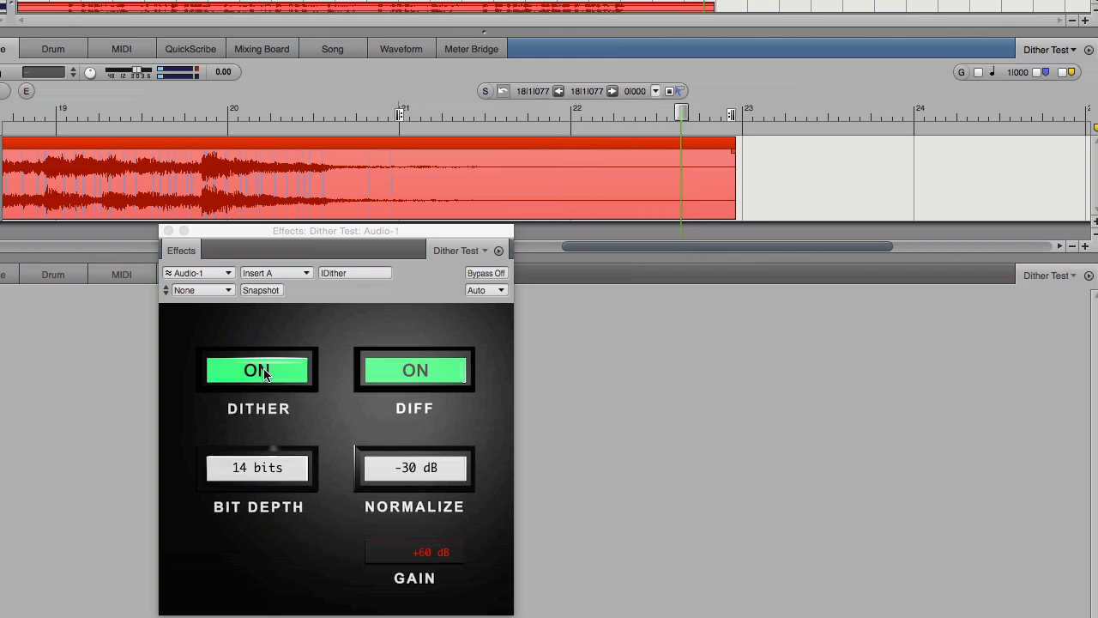
click(257, 371)
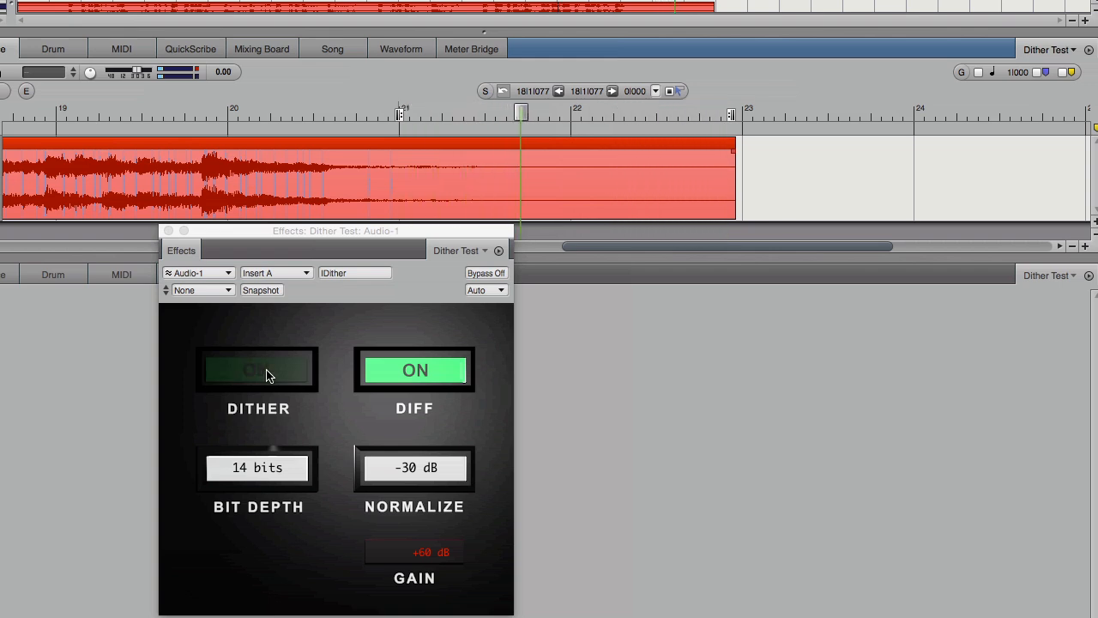
click(258, 370)
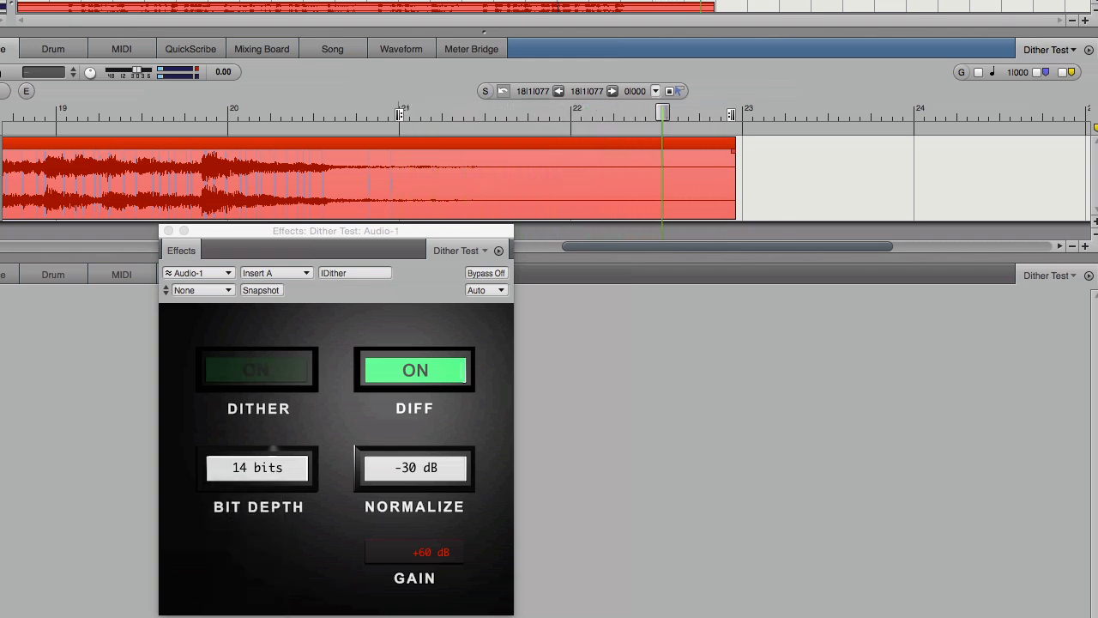
Raise the bit depth to 15 then 16 bits, gain reading +72 dB with DIFF on
click(258, 467)
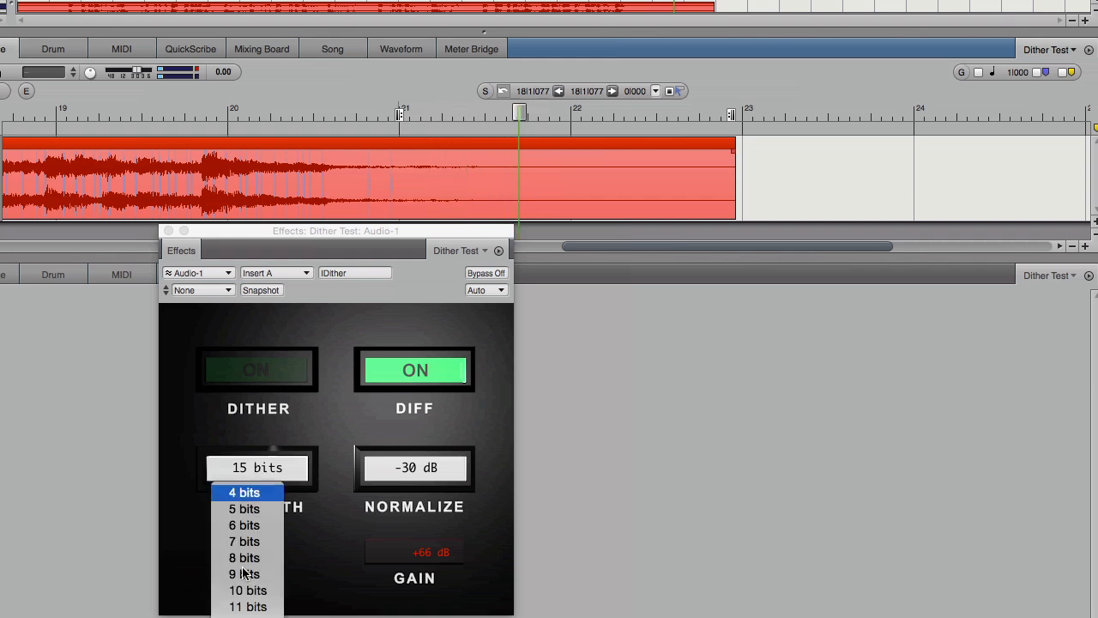
click(257, 467)
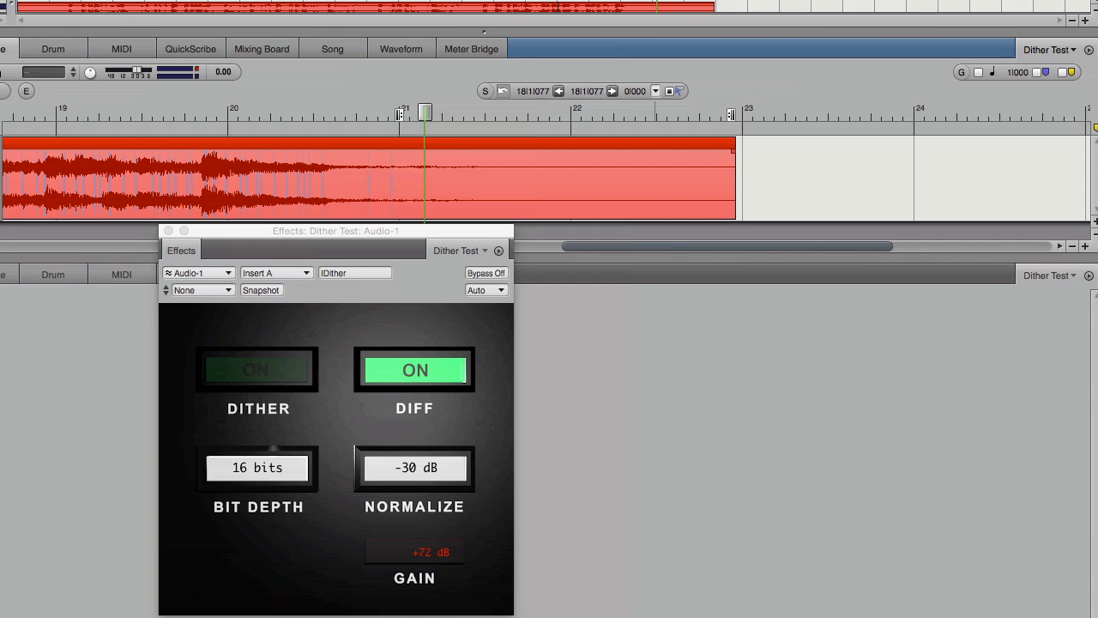
click(257, 466)
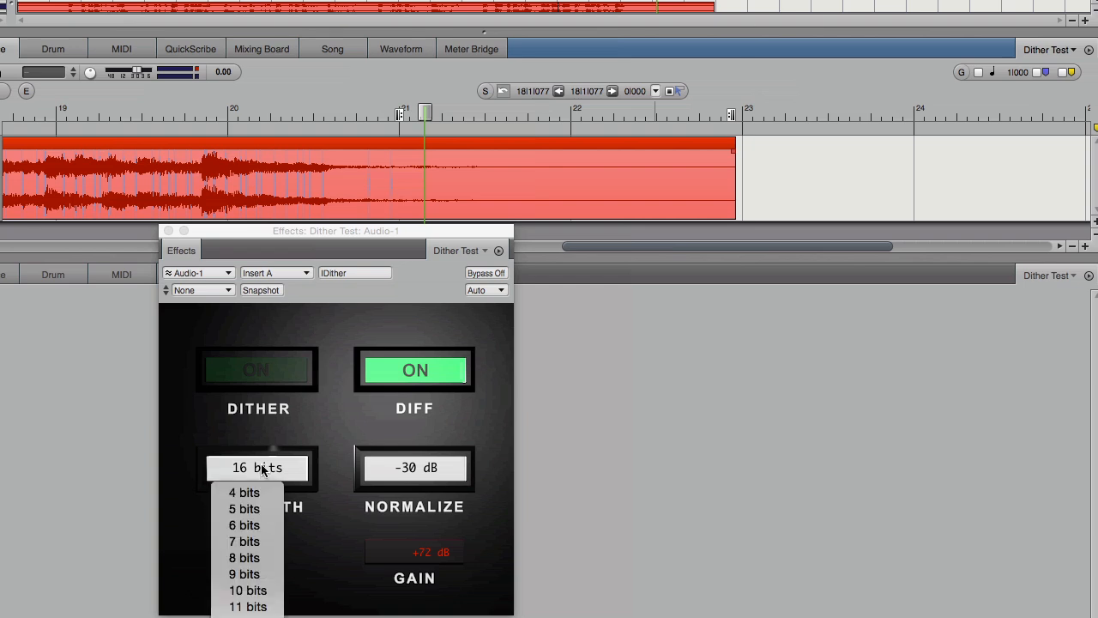